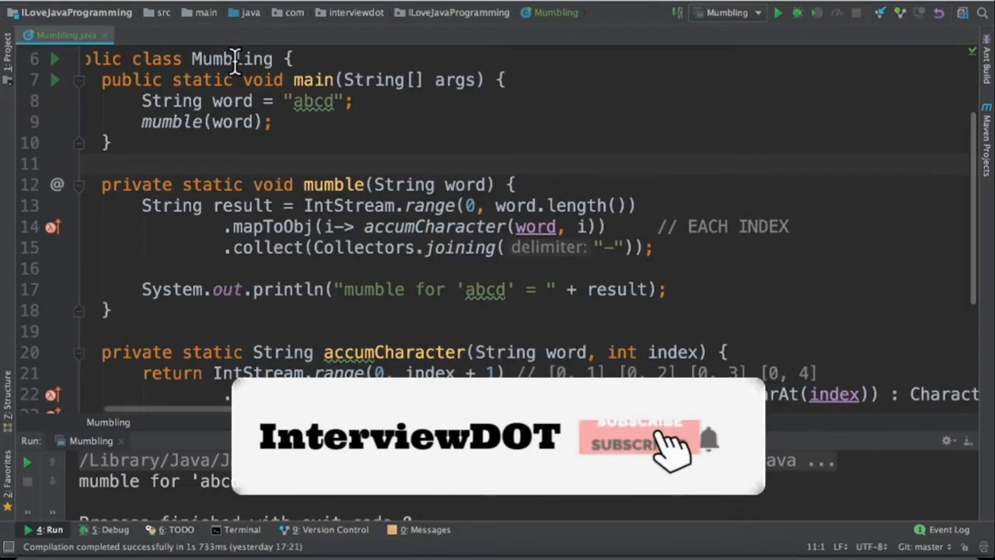
left_click(638, 443)
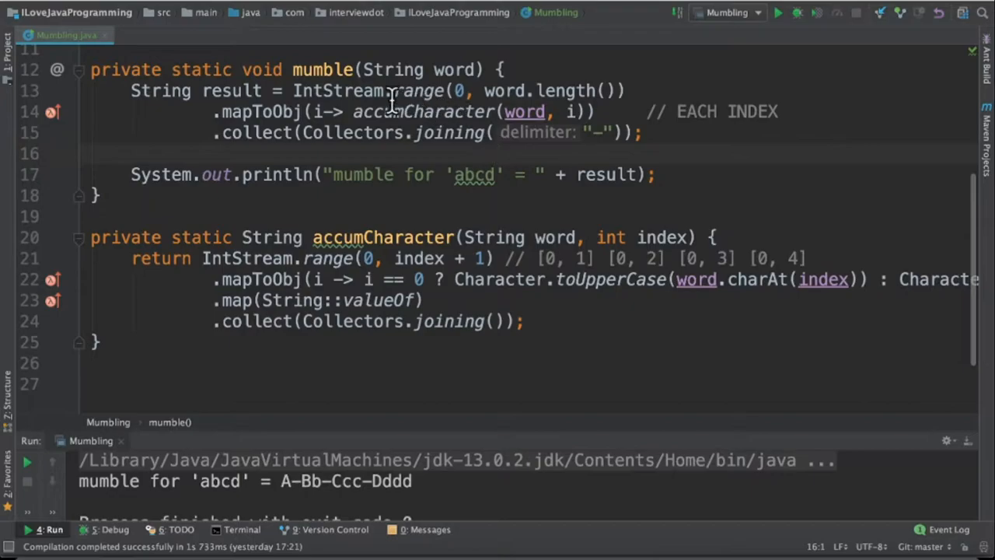
mouse_move(427, 93)
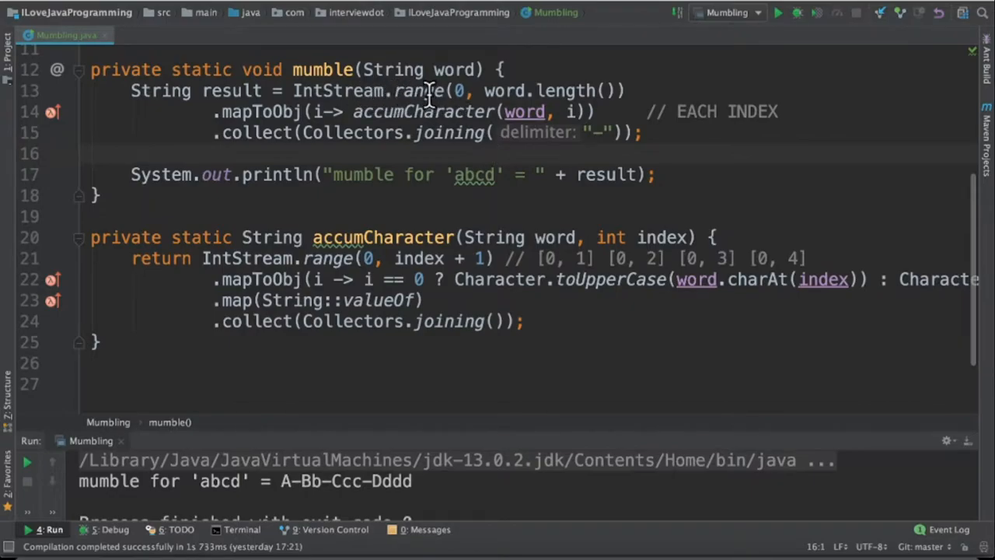
mouse_move(489, 90)
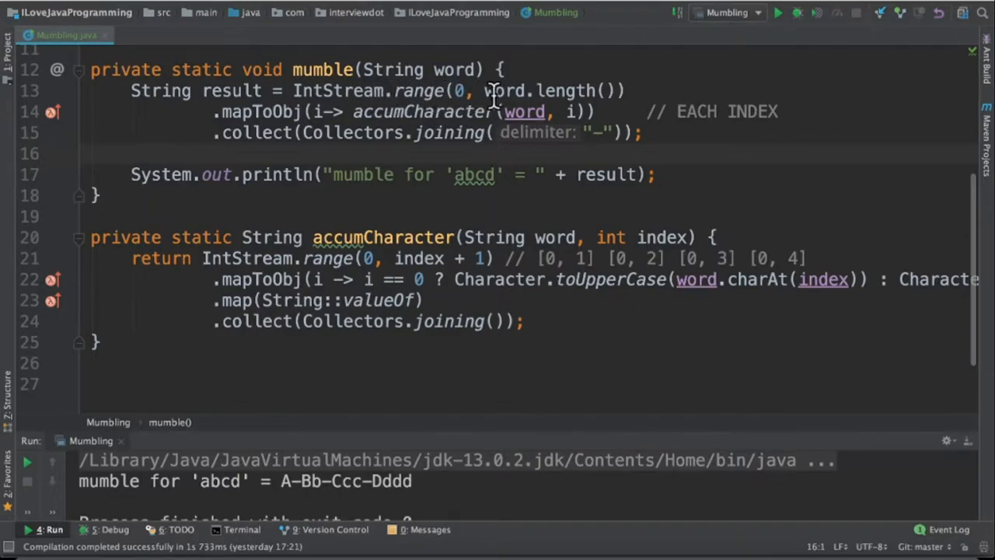
mouse_move(544, 111)
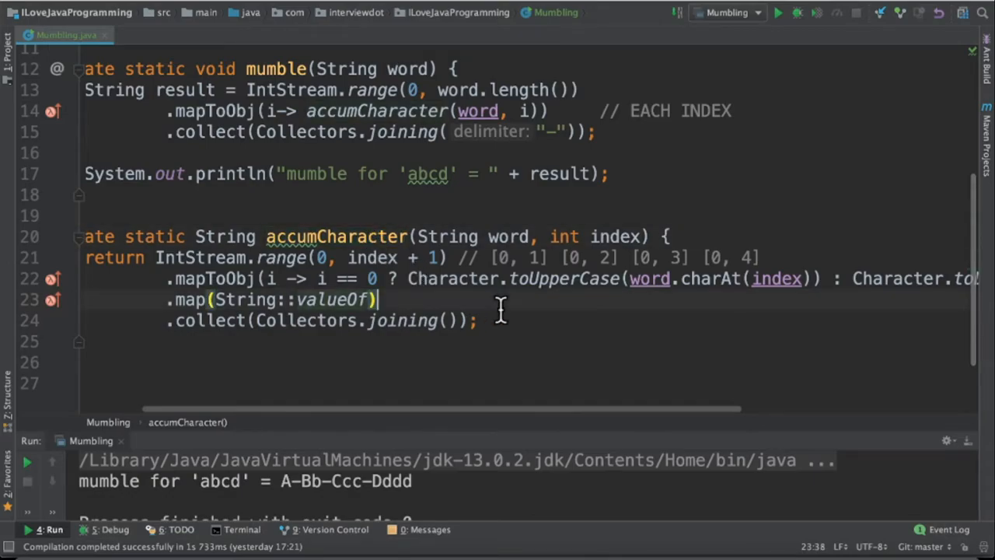
double_click(564, 278)
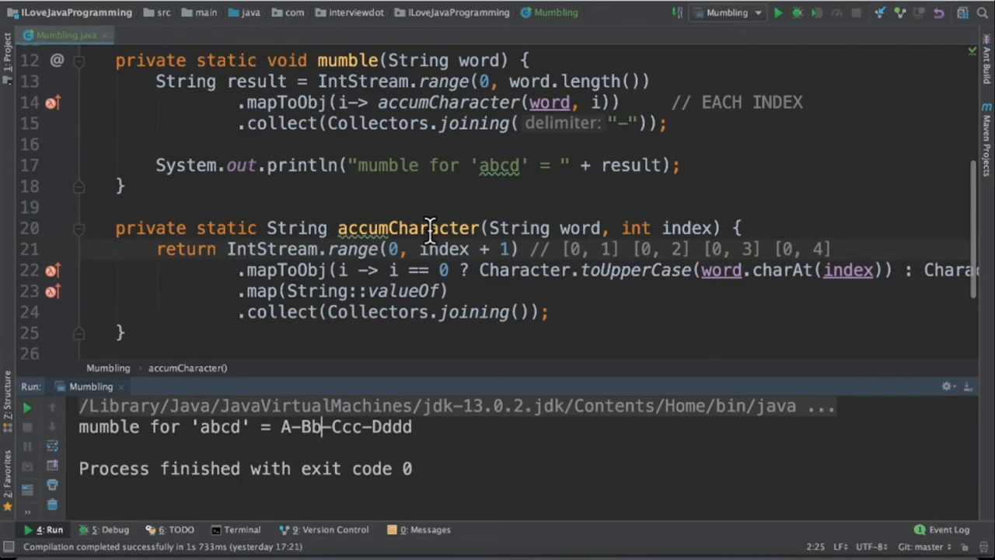
mouse_move(334, 427)
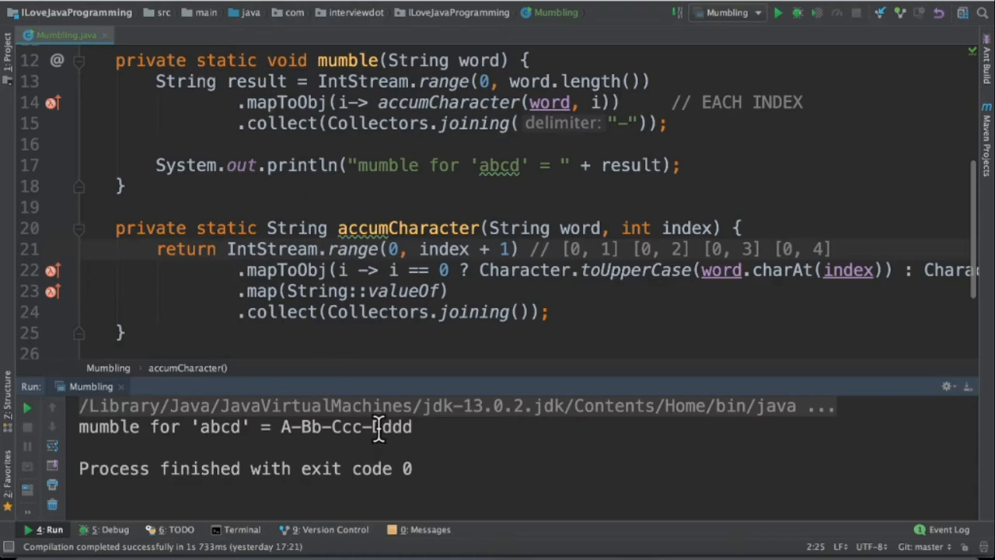
double_click(409, 228)
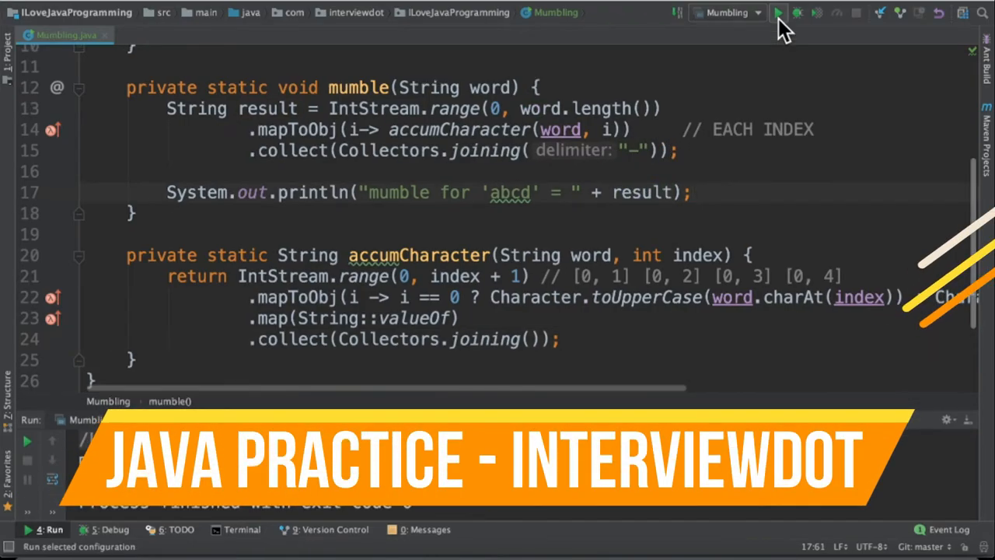
left_click(778, 12)
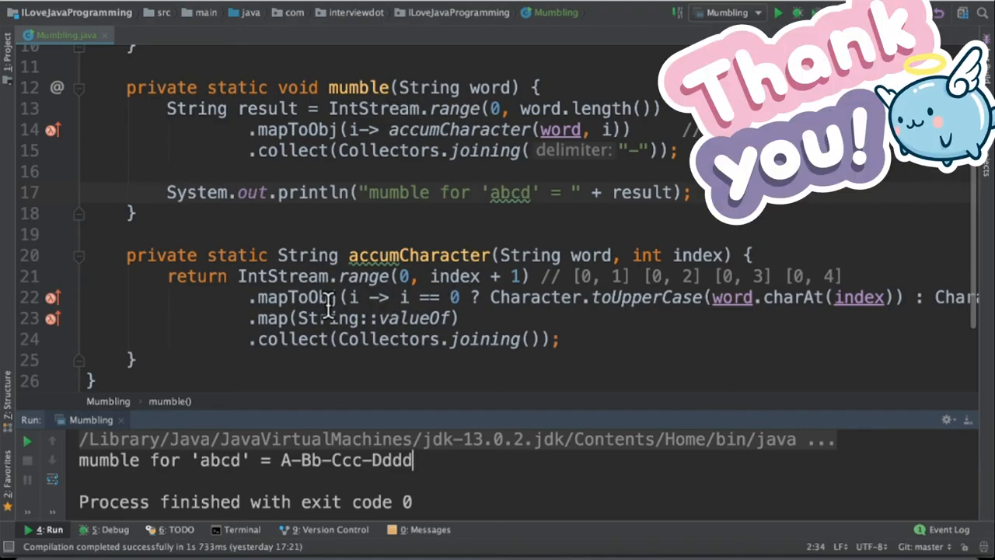
mouse_move(622, 334)
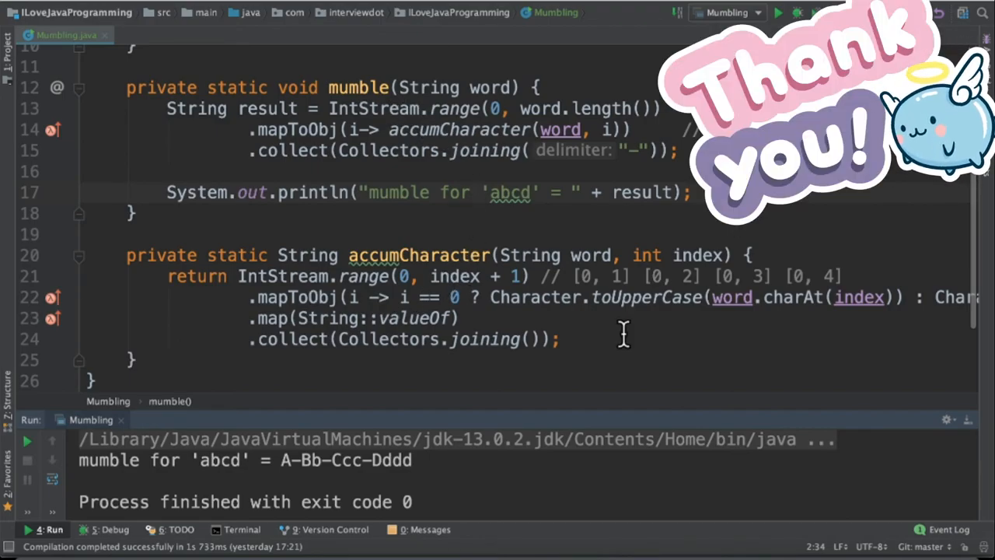